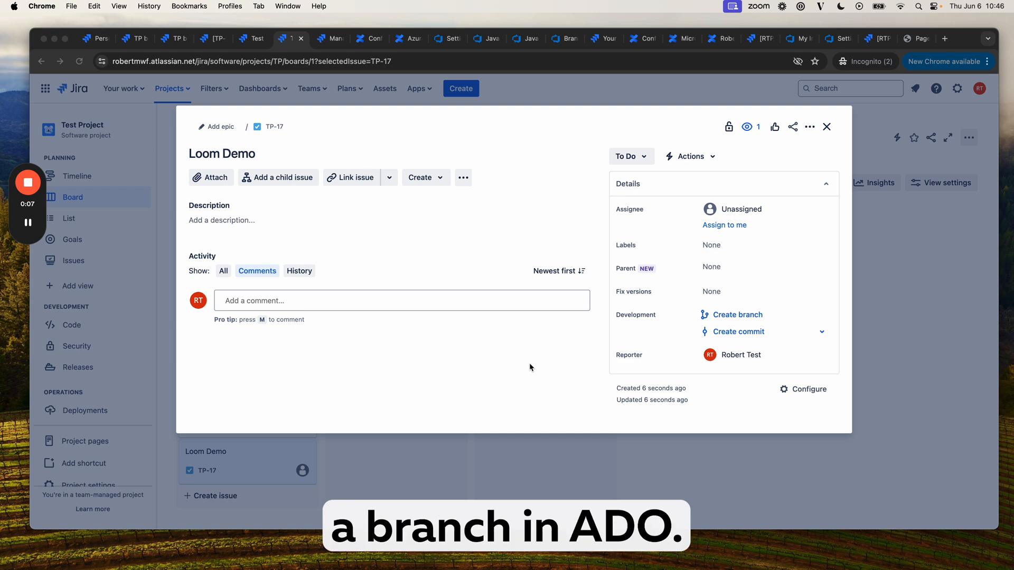
{"action": "mouse_move", "coordinate": [672, 262]}
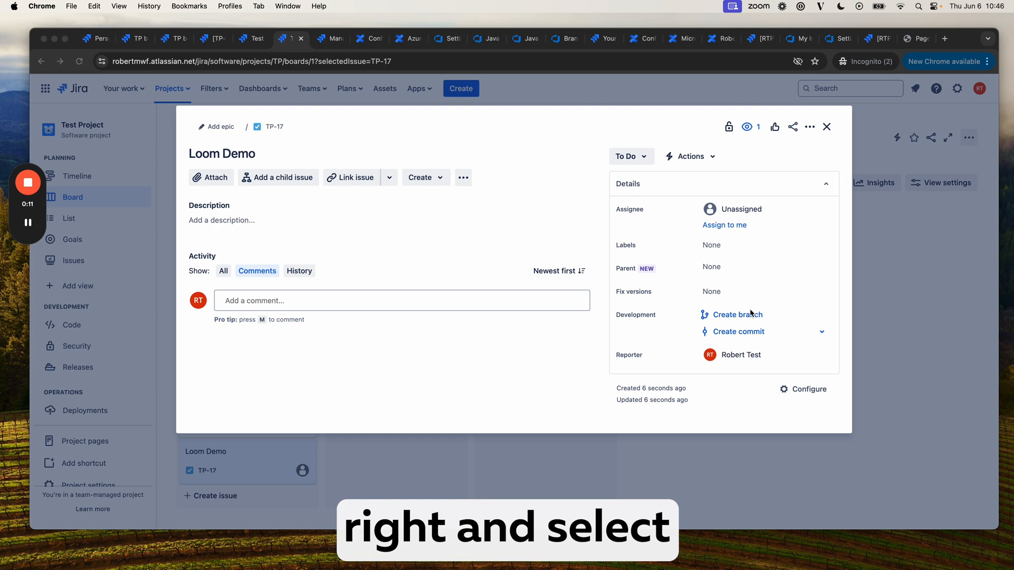
Begin a new development branch for issue TP-17 from its Development section.
{"action": "left_click", "coordinate": [737, 314]}
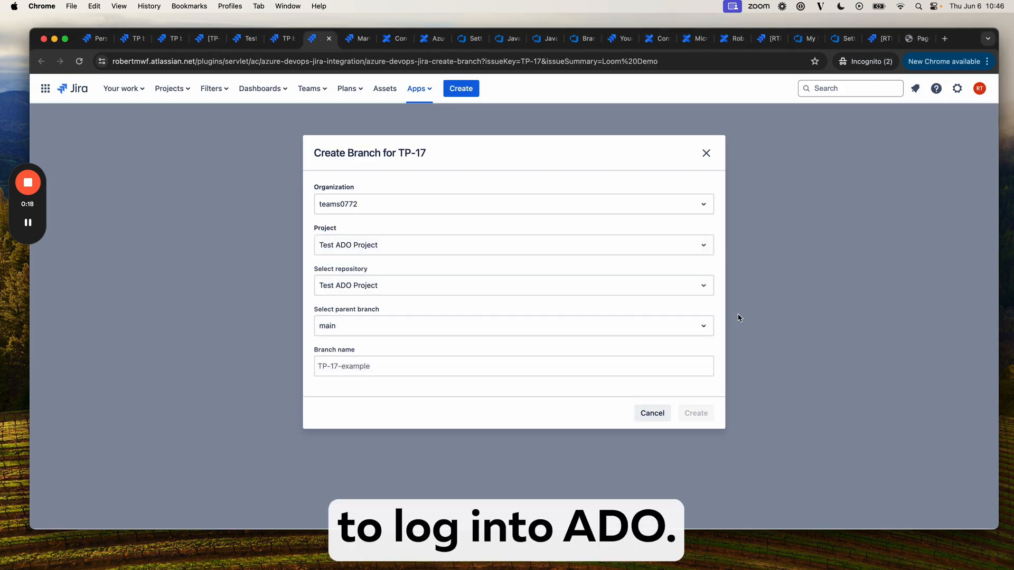
{"action": "mouse_move", "coordinate": [431, 191]}
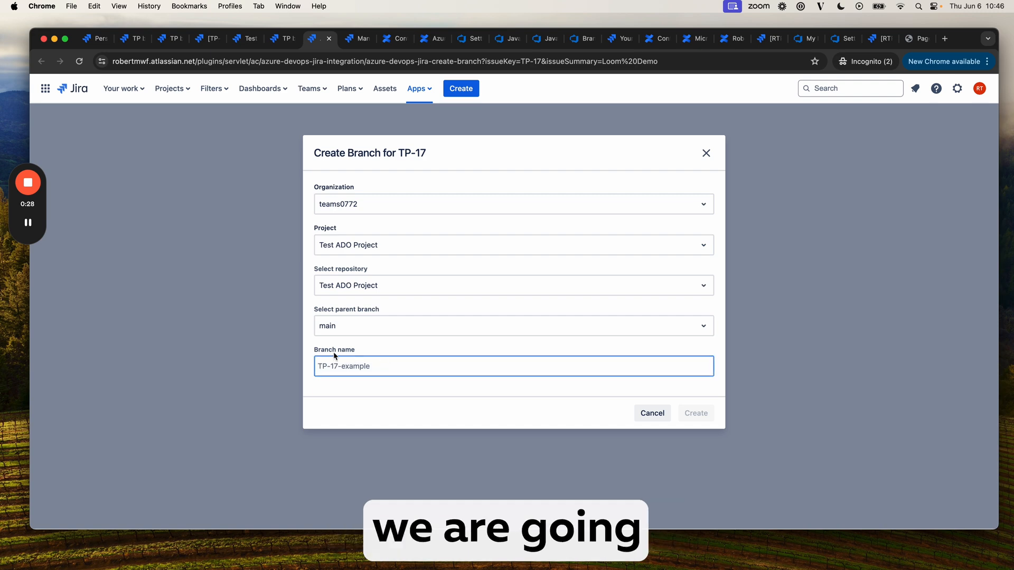
Name the branch TP-17-loom and create it off main in the Test ADO Project repository.
{"action": "type", "text": "TP-17-"}
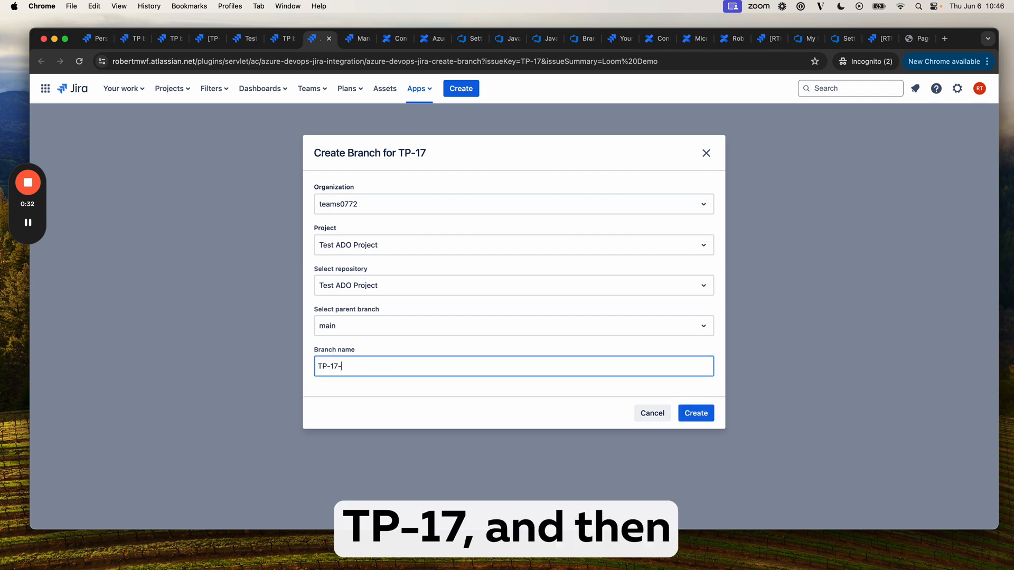
{"action": "type", "text": "loom"}
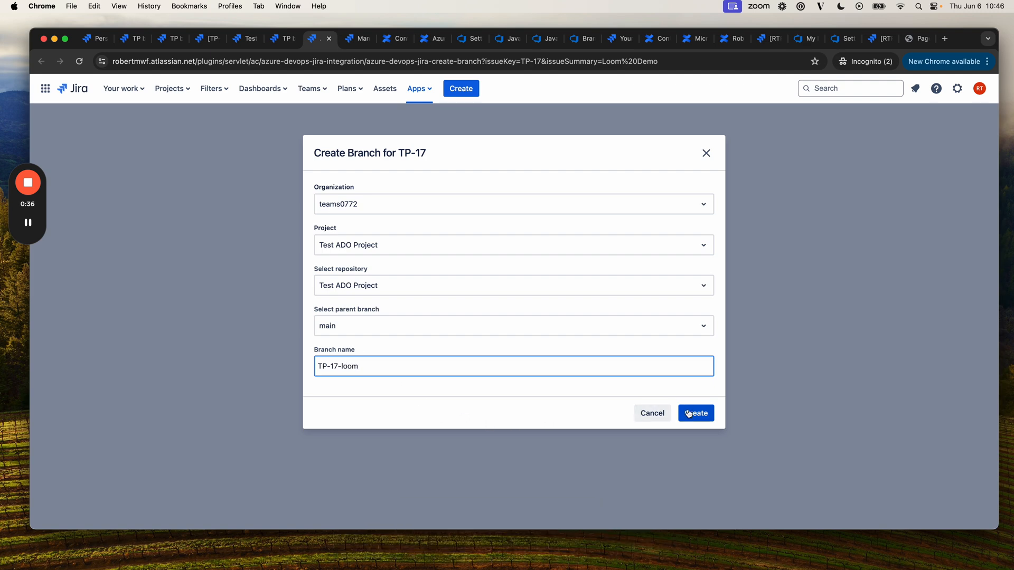
{"action": "left_click", "coordinate": [696, 413]}
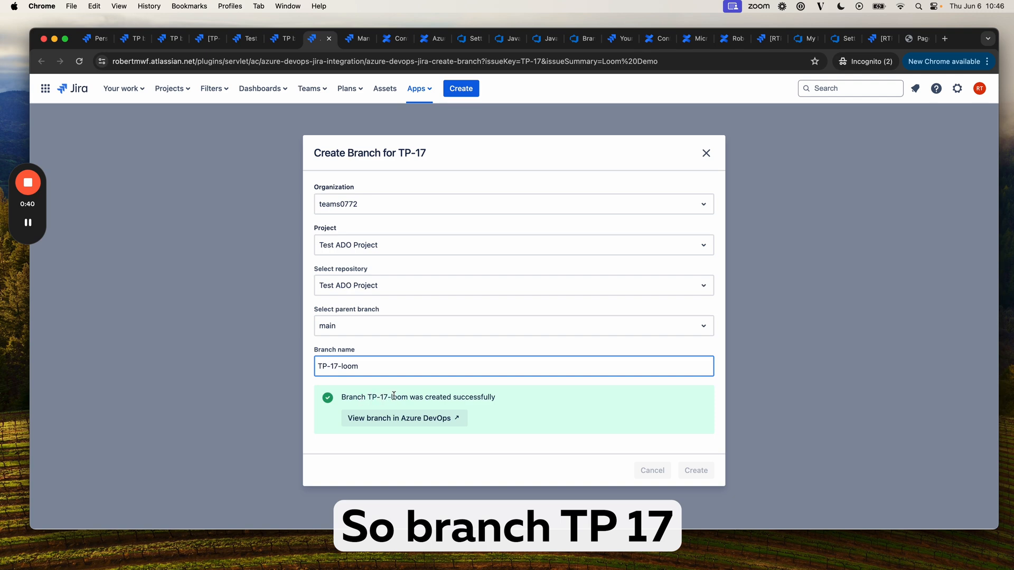
Dismiss the Create Branch form and land back on TP-17 on the Test Project board.
{"action": "left_click", "coordinate": [399, 418]}
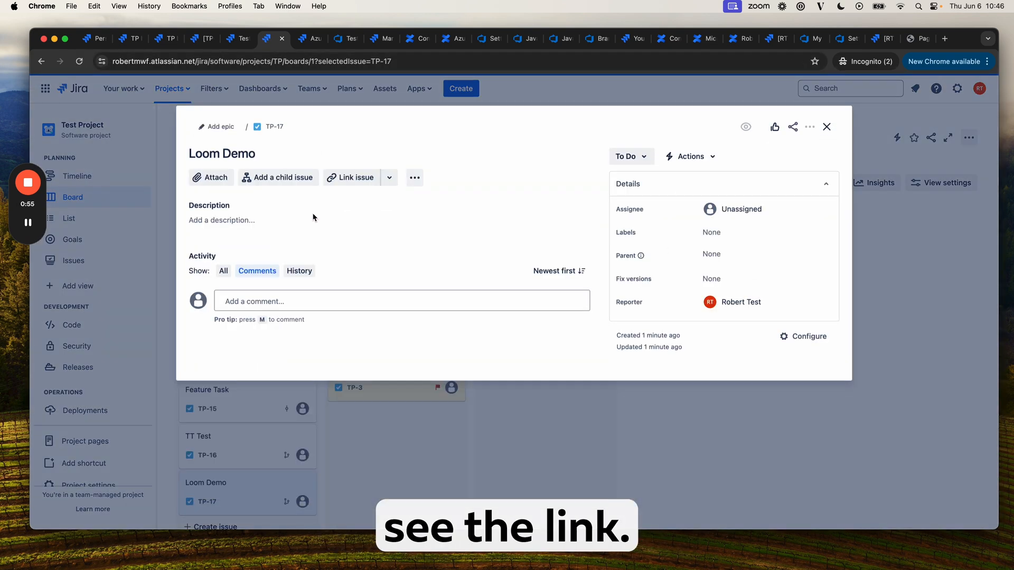
Reveal the linked branch TP-17-loom under TP-17's Development '1 branch' entry.
{"action": "left_click", "coordinate": [719, 315]}
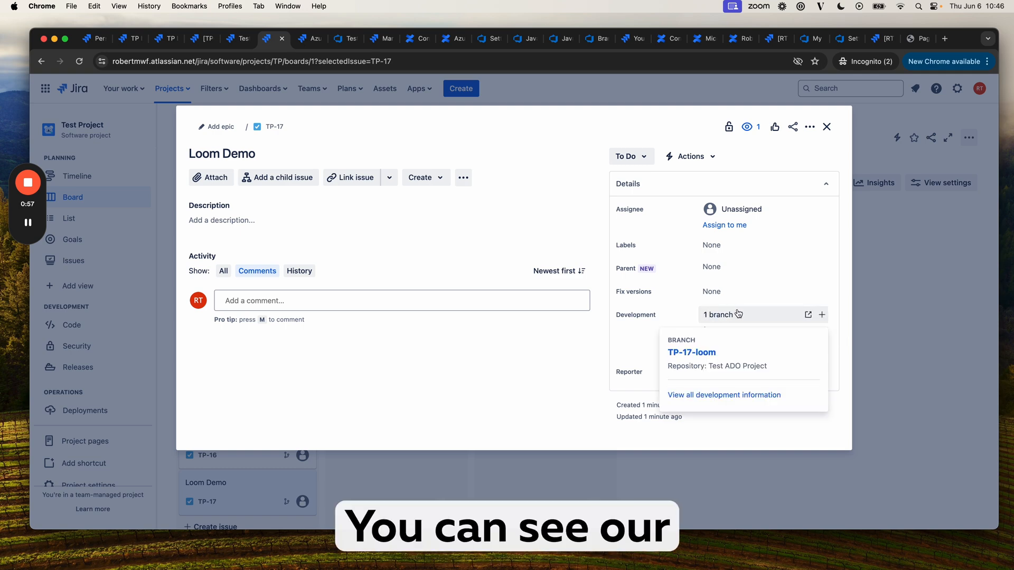